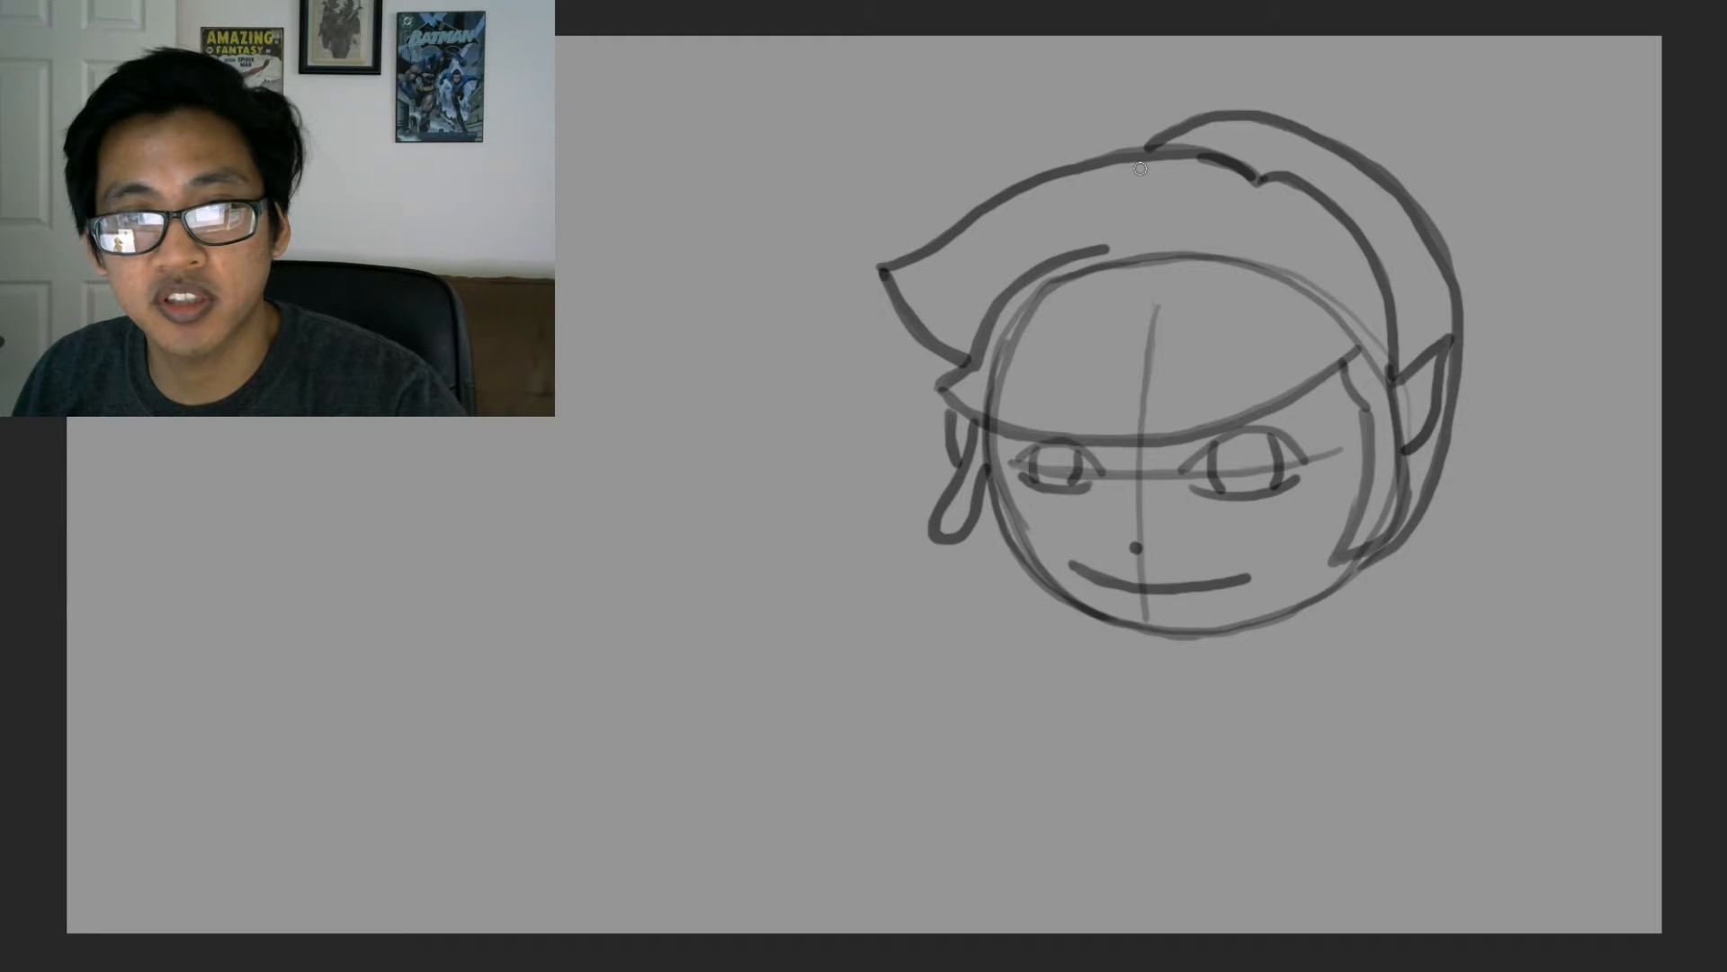
mouse_move(979, 294)
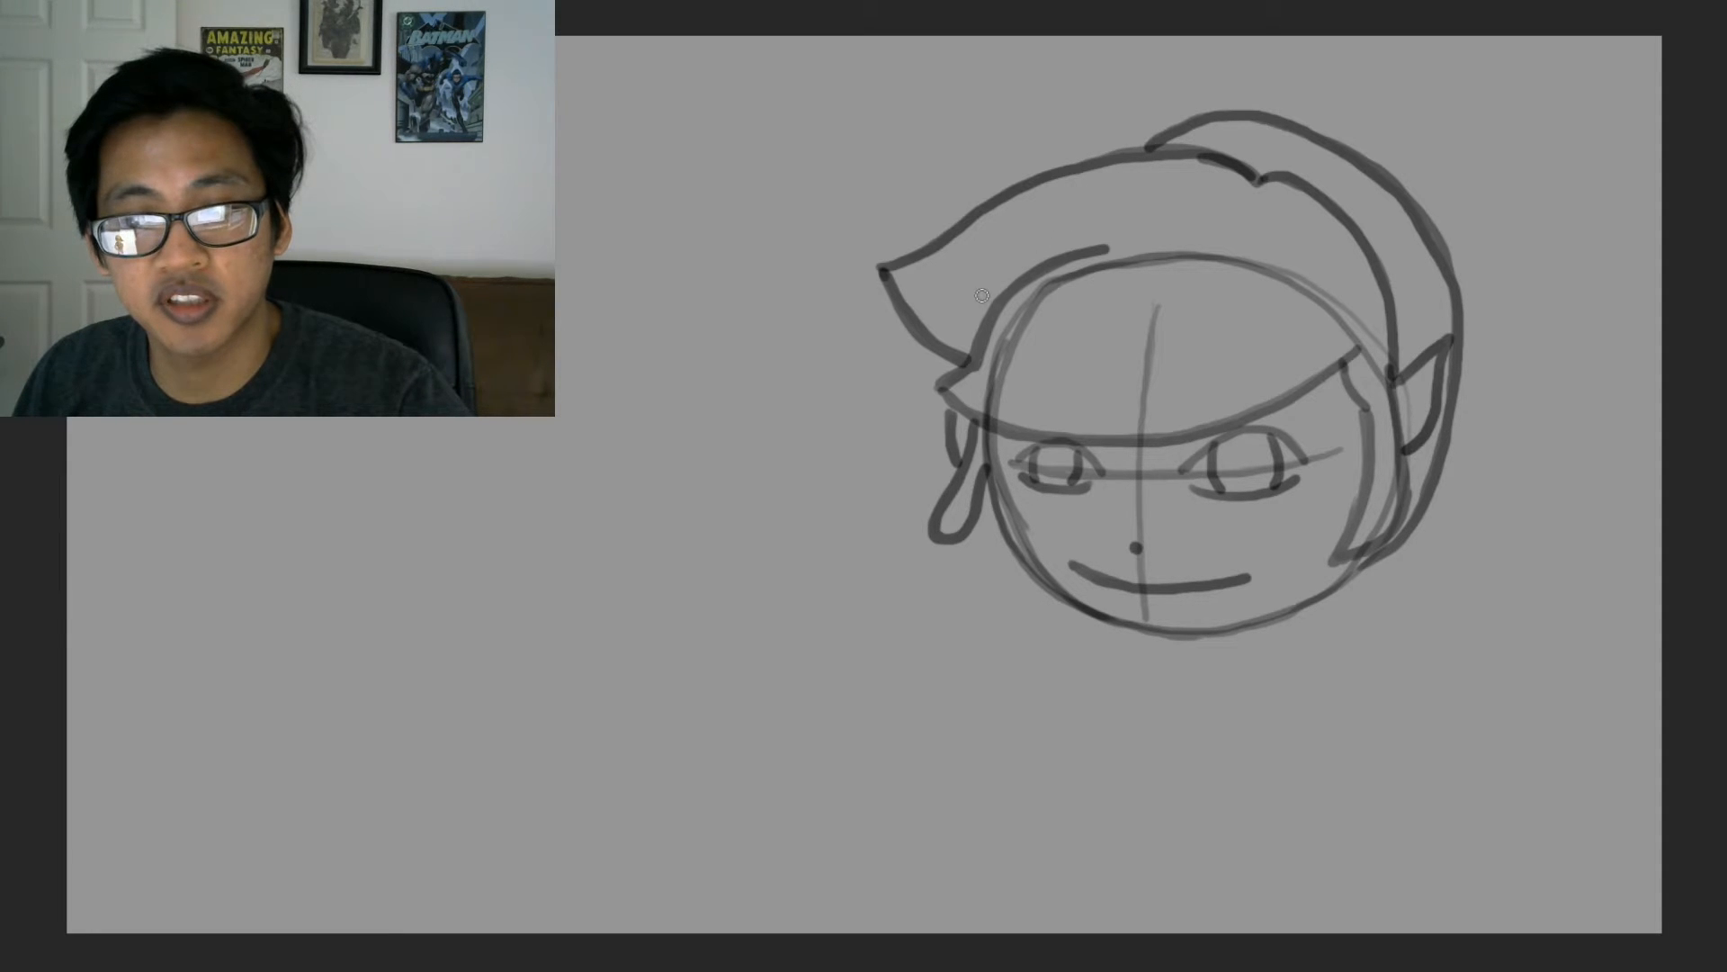
mouse_move(923, 342)
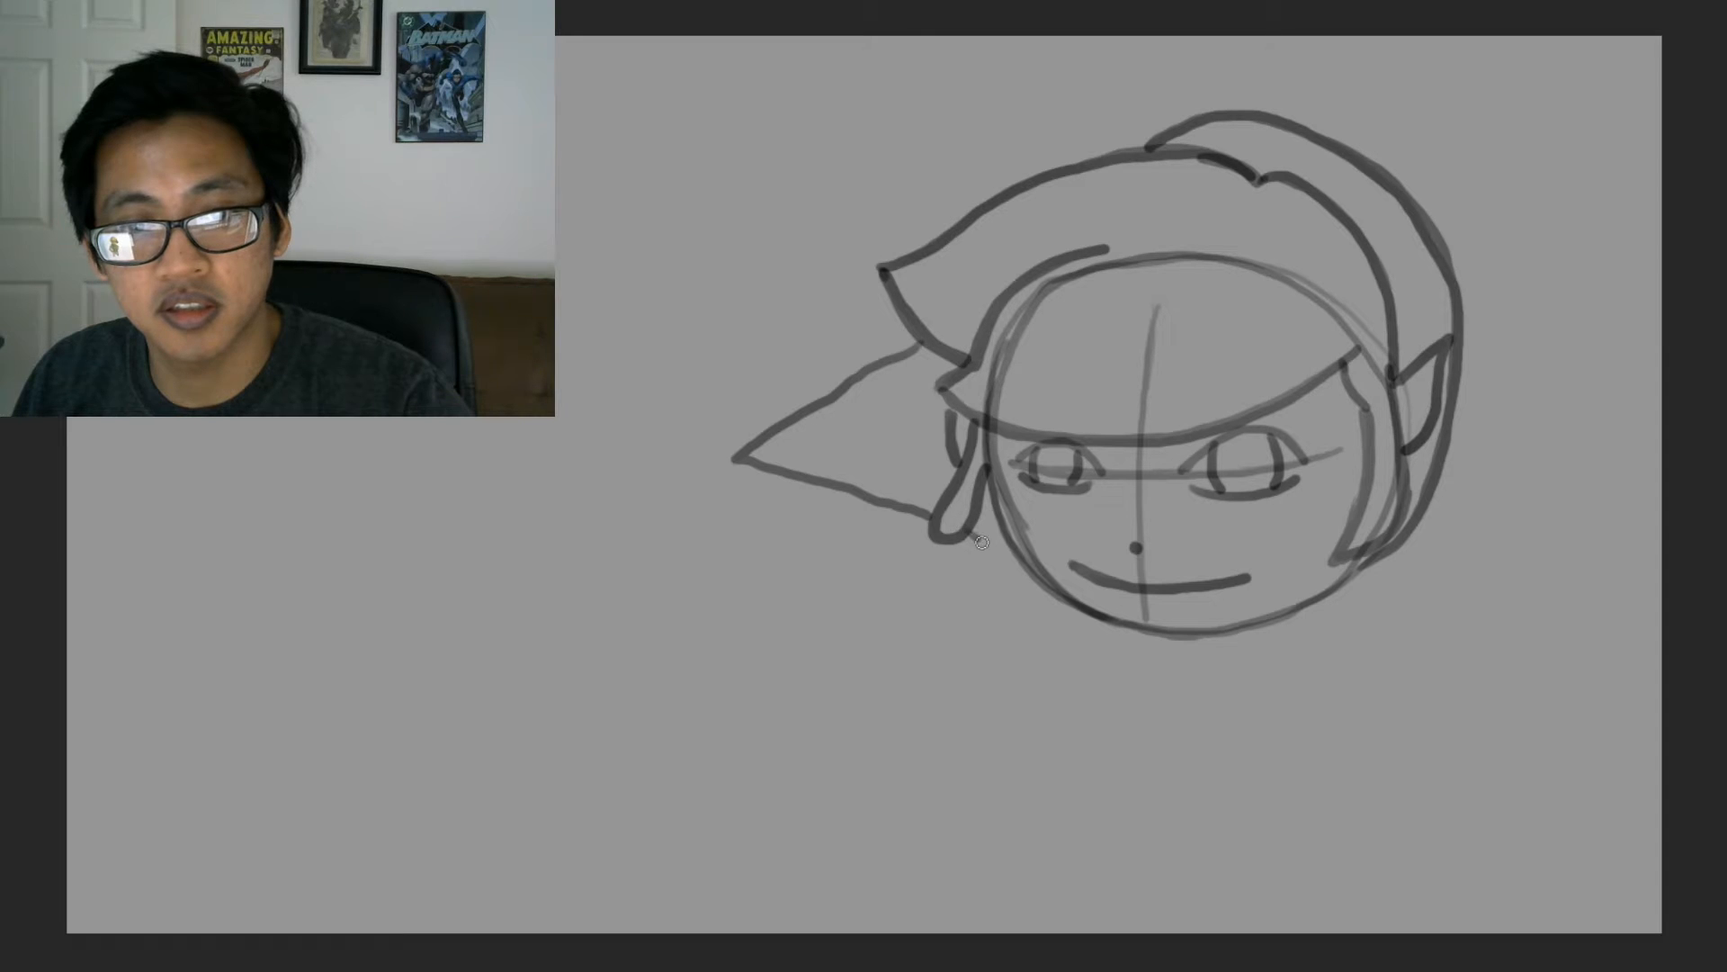
mouse_move(856, 541)
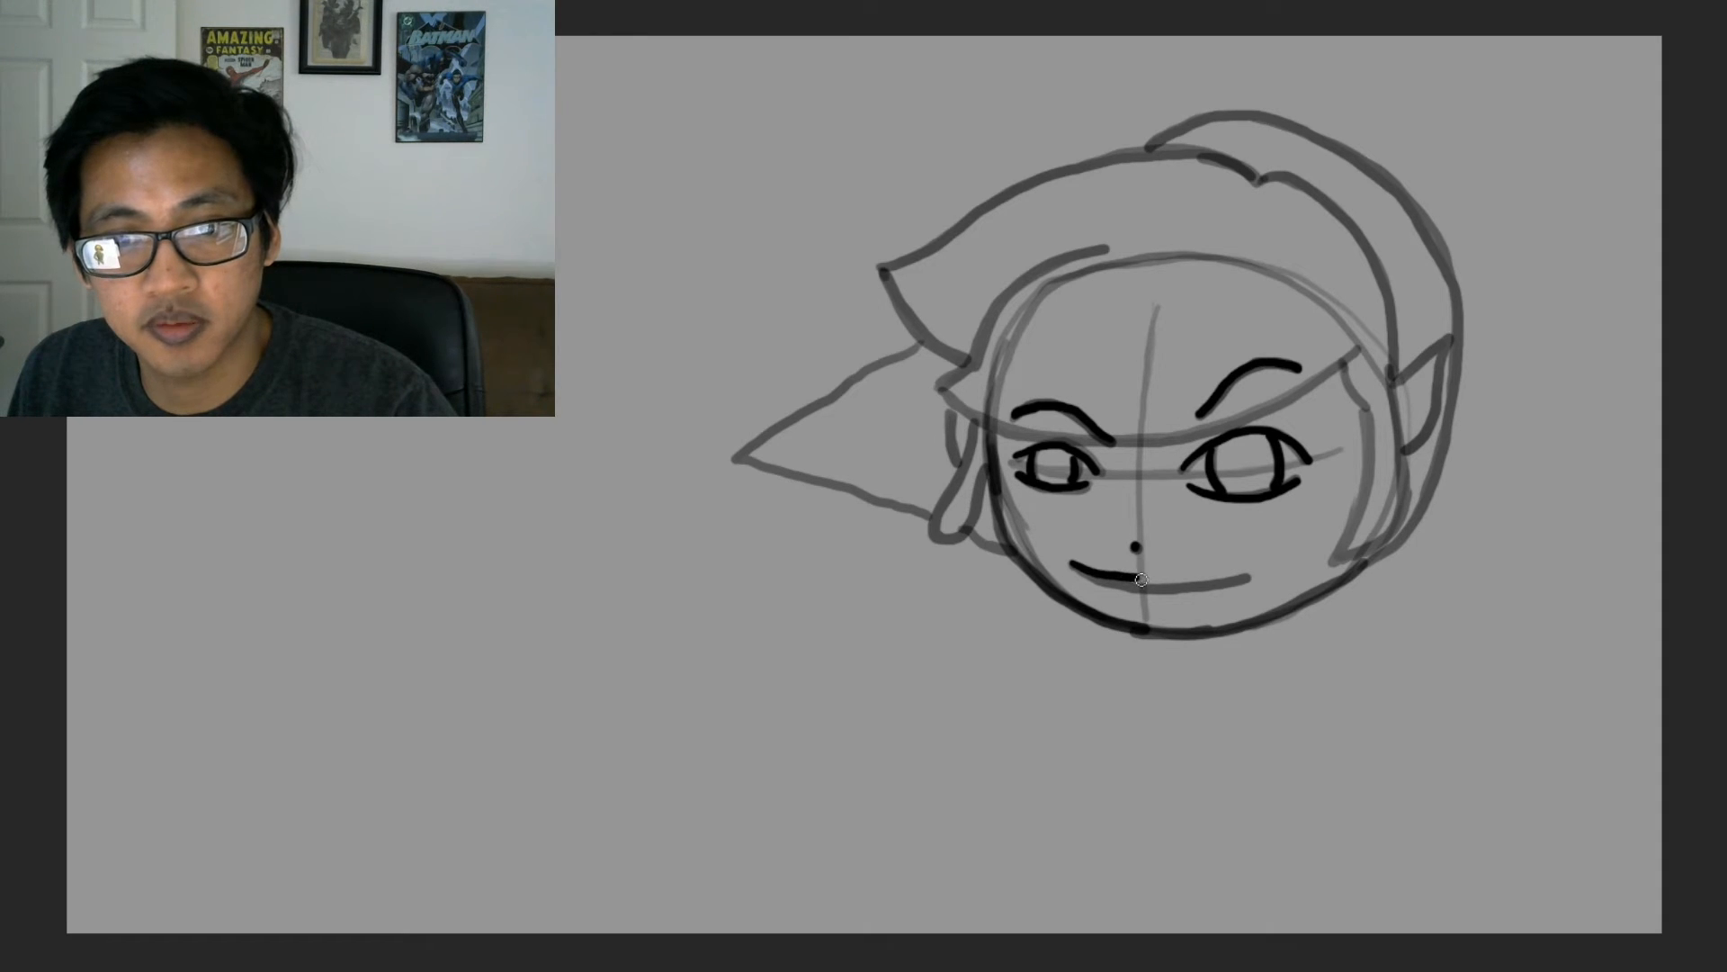
- Ink the mouth, the cap's front brim, bangs and the right side of the face in bold black lines
key(ctrl)
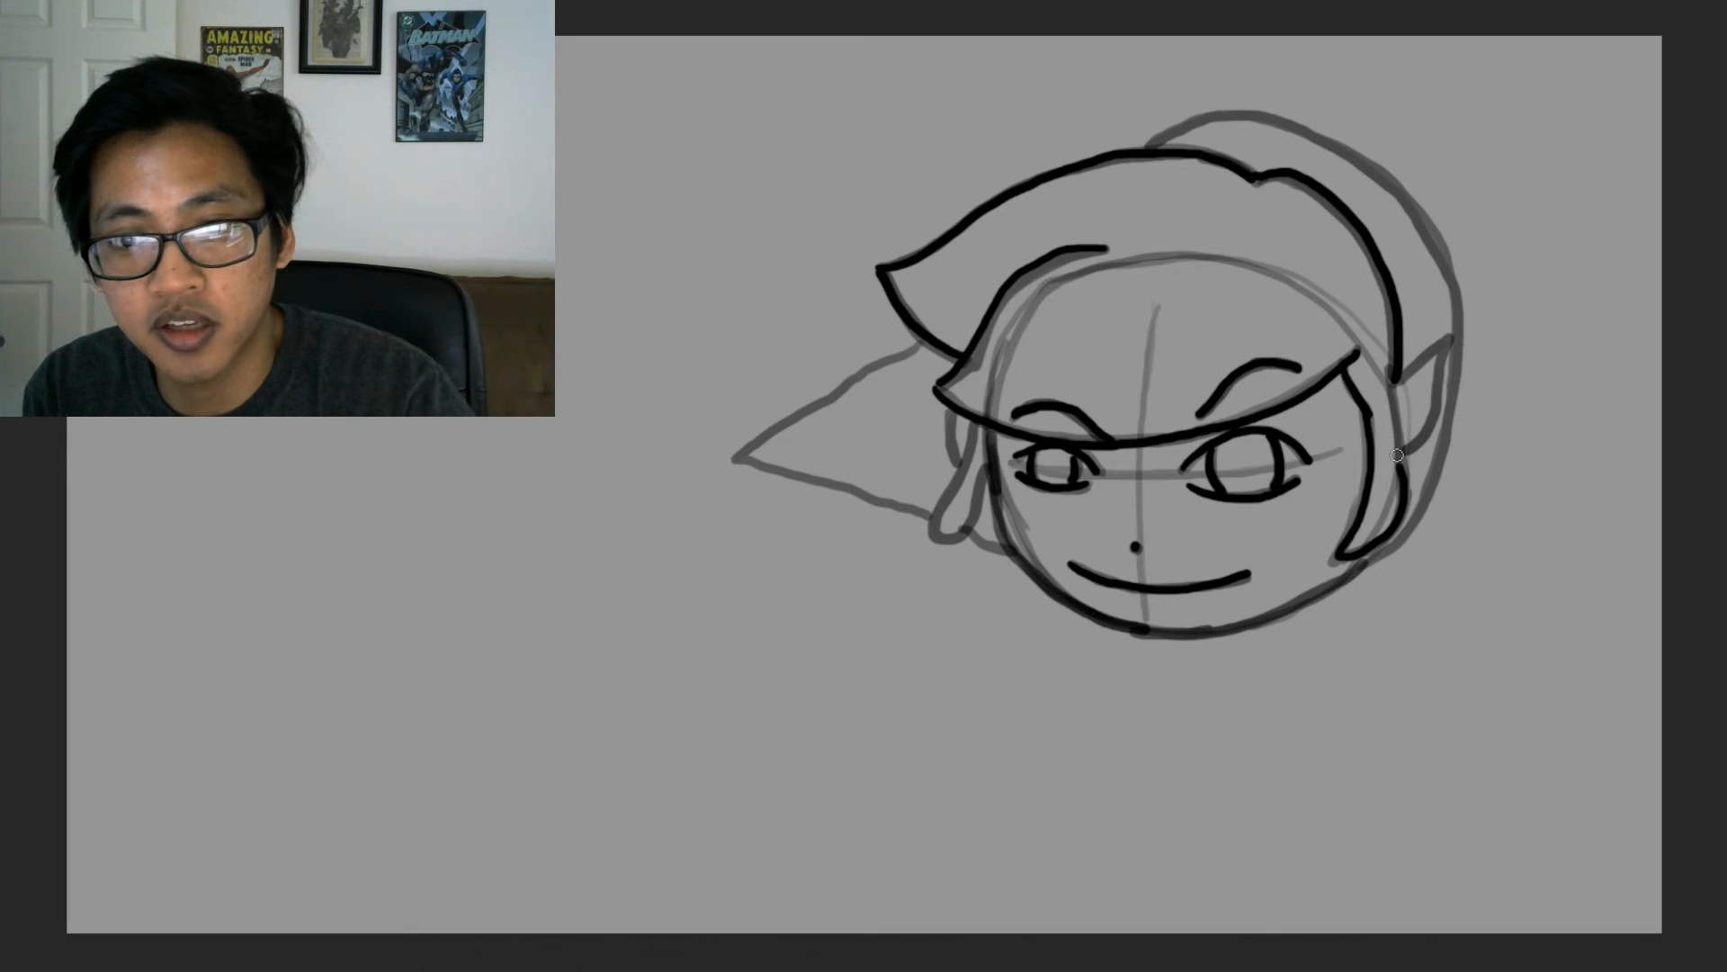
mouse_move(973, 423)
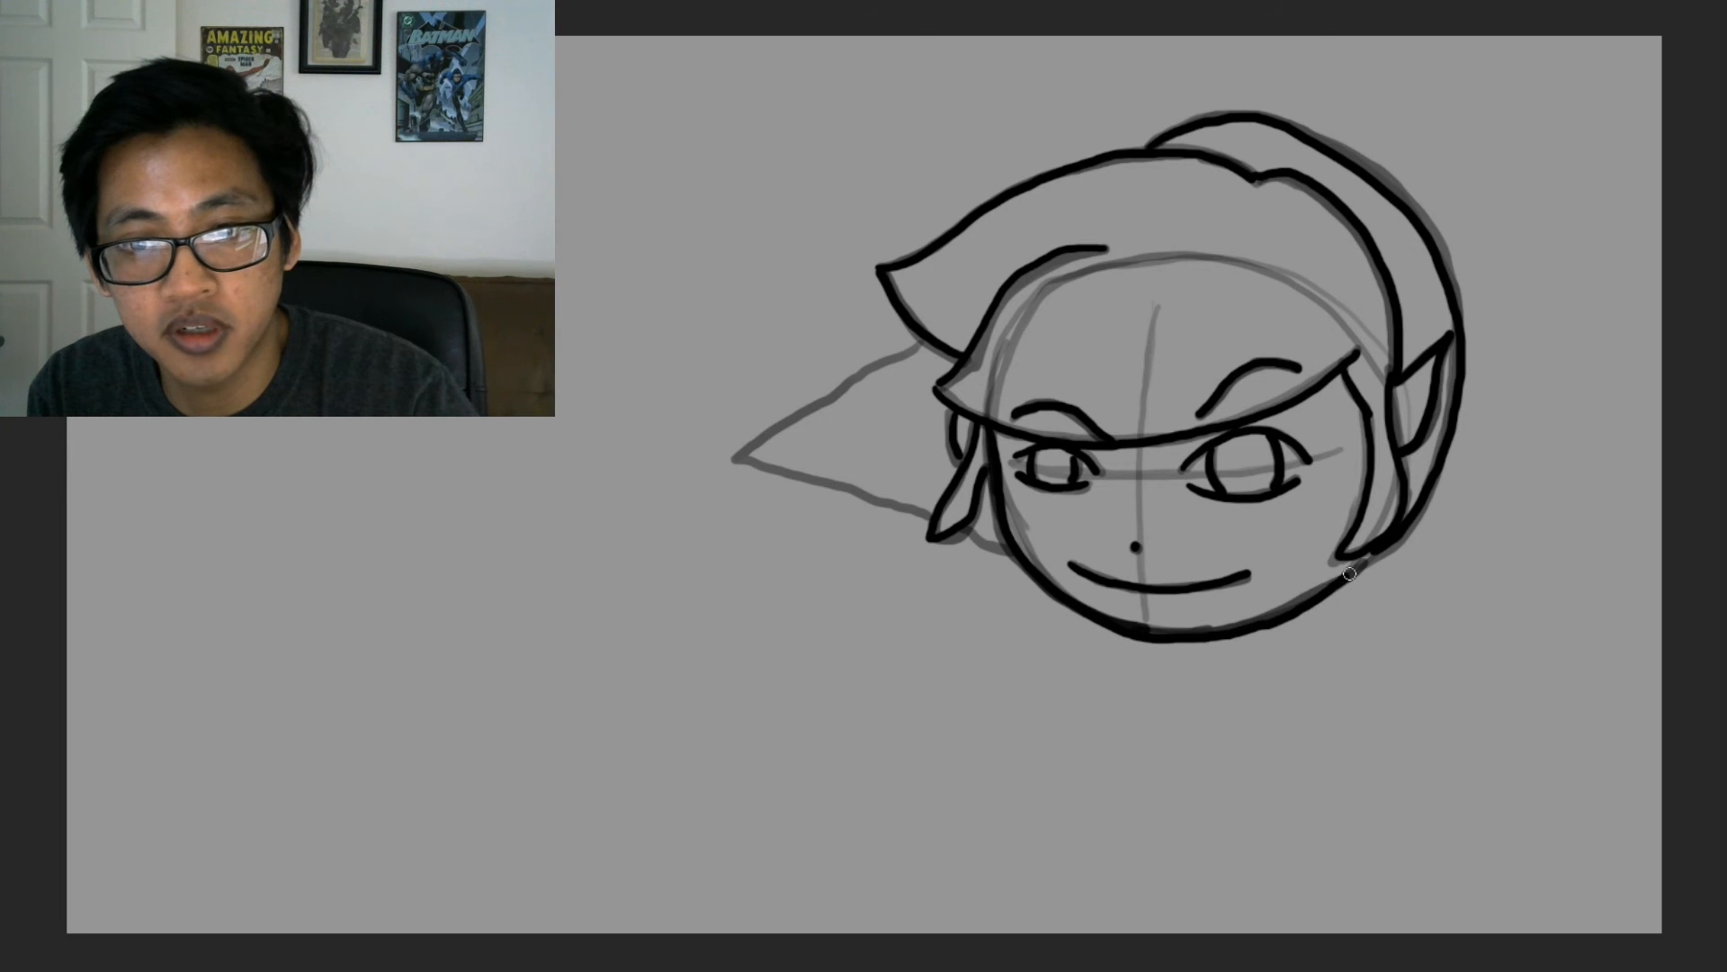
mouse_move(920, 340)
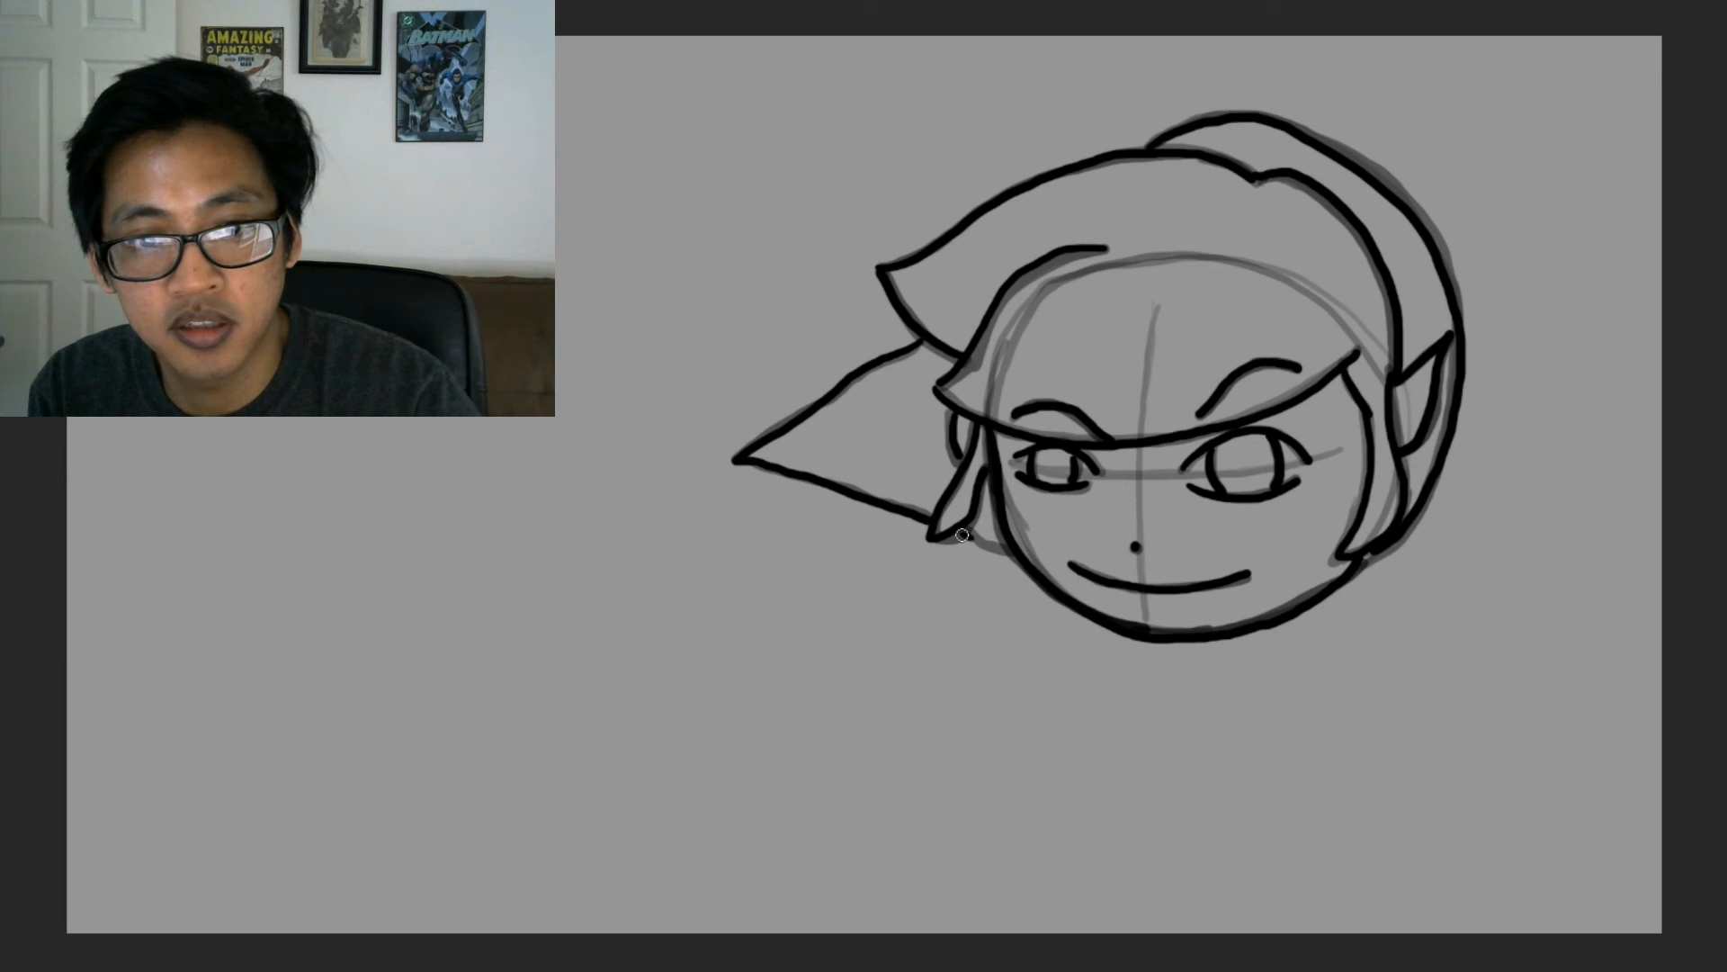
mouse_move(959, 367)
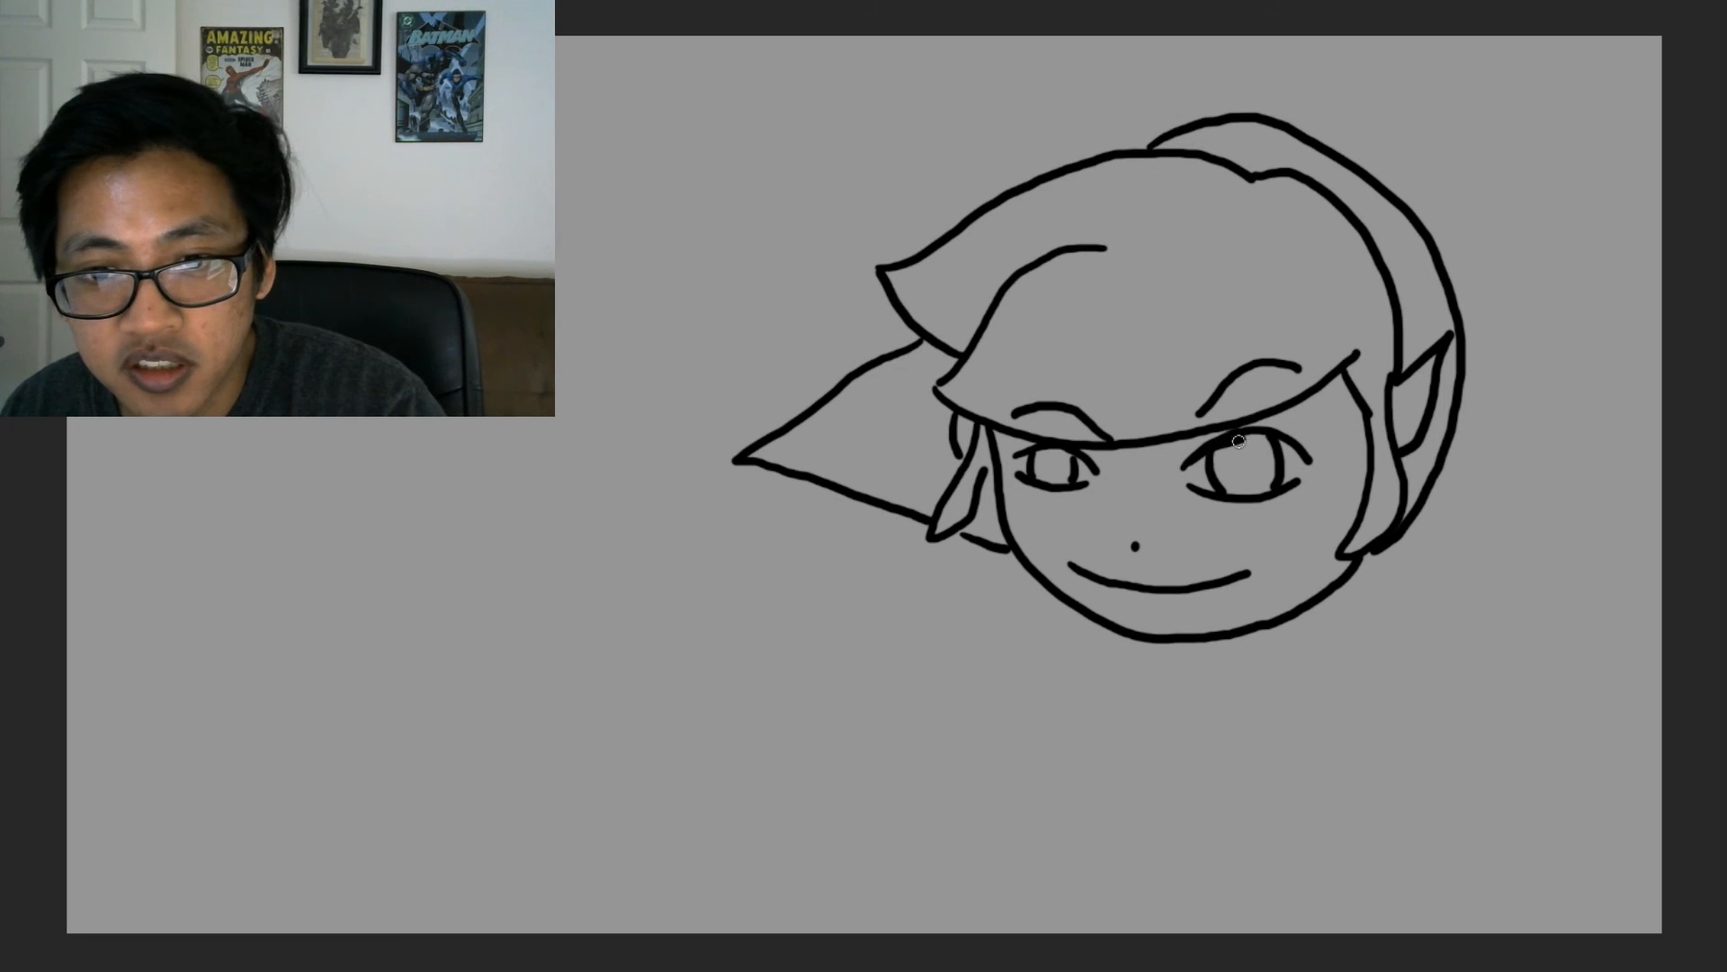
mouse_move(1300, 454)
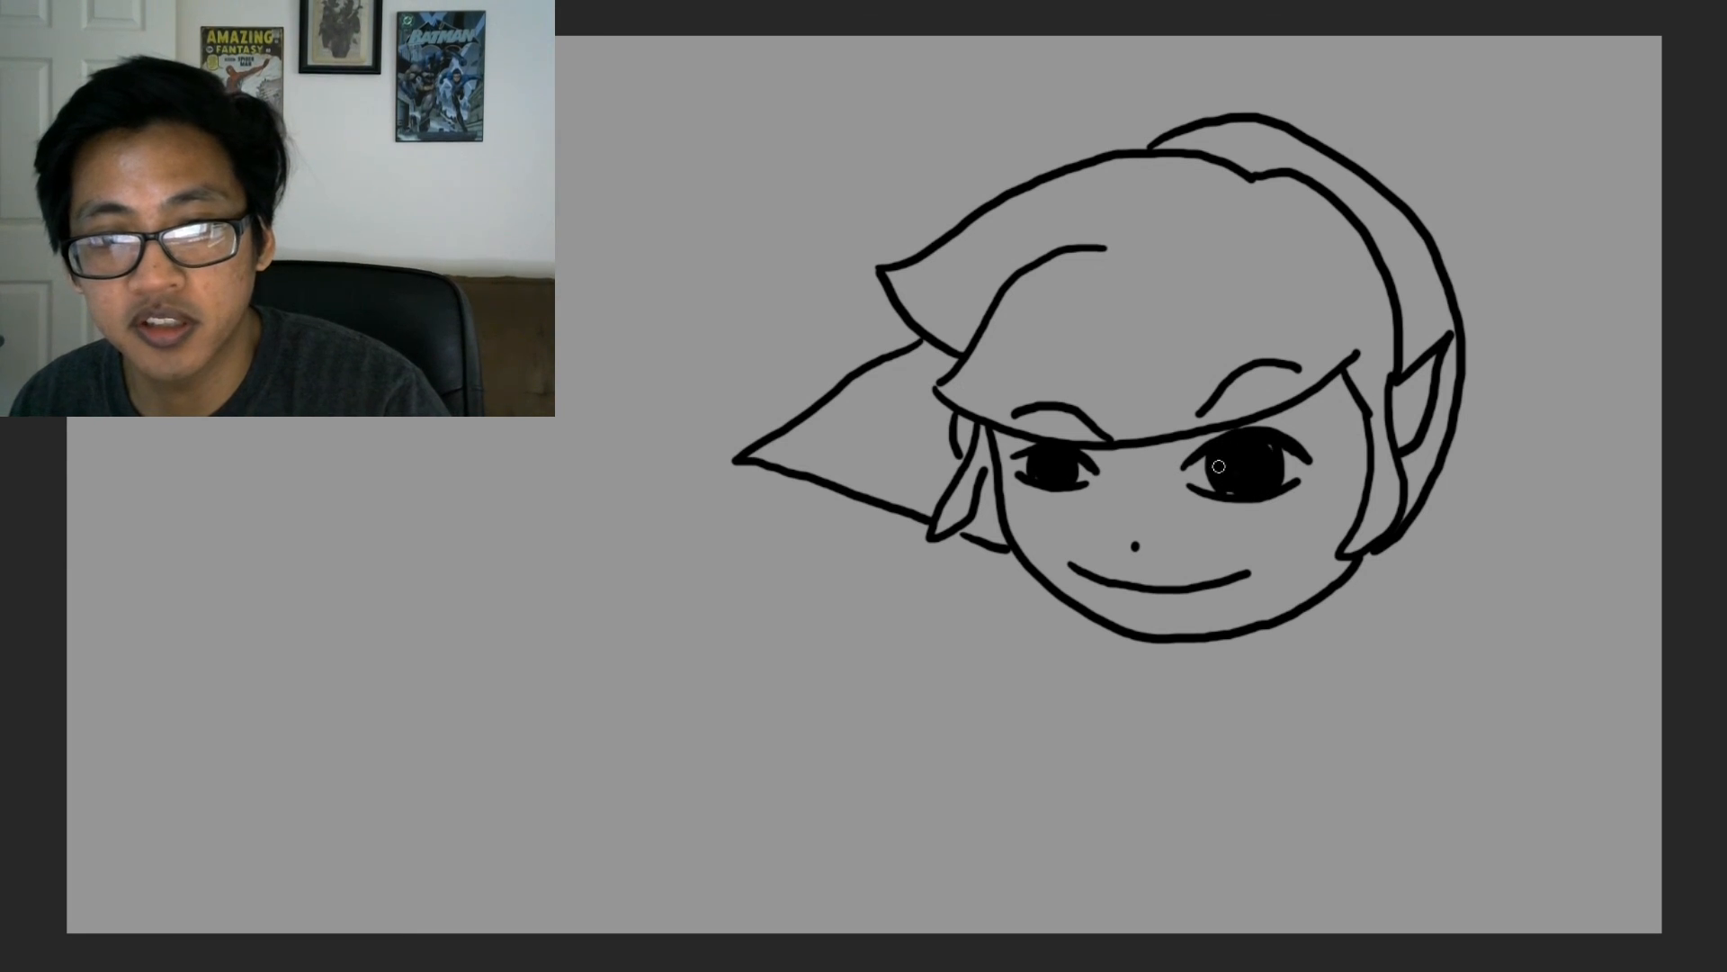
mouse_move(1265, 448)
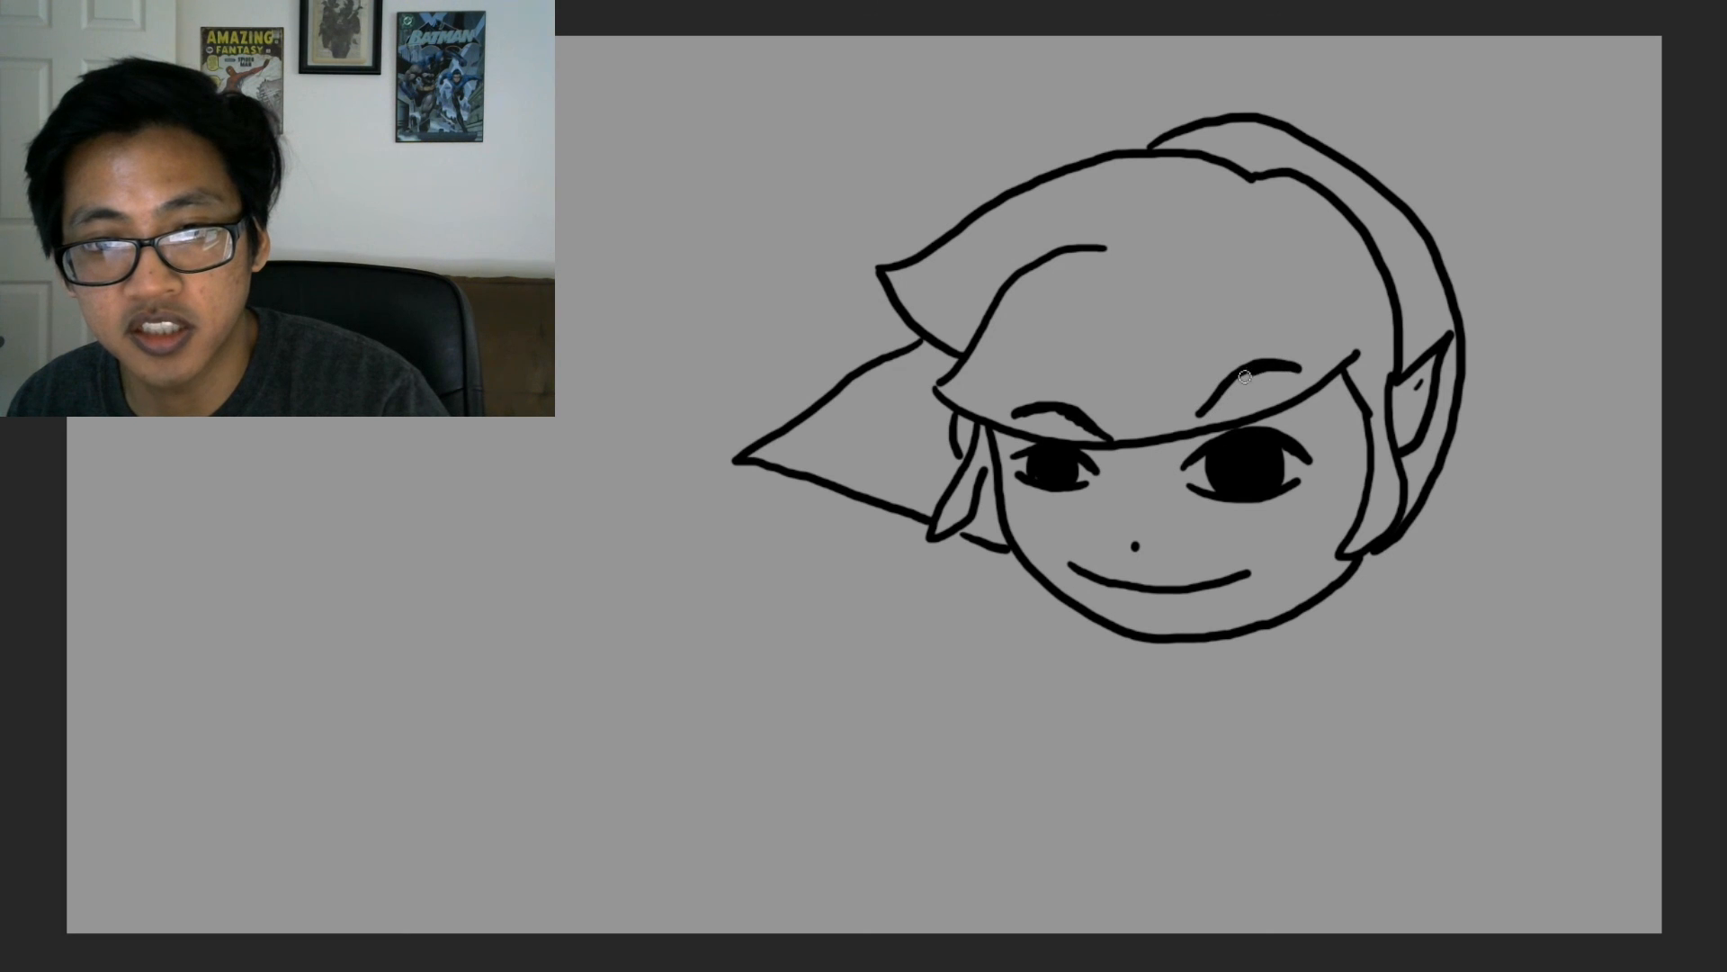
mouse_move(981, 433)
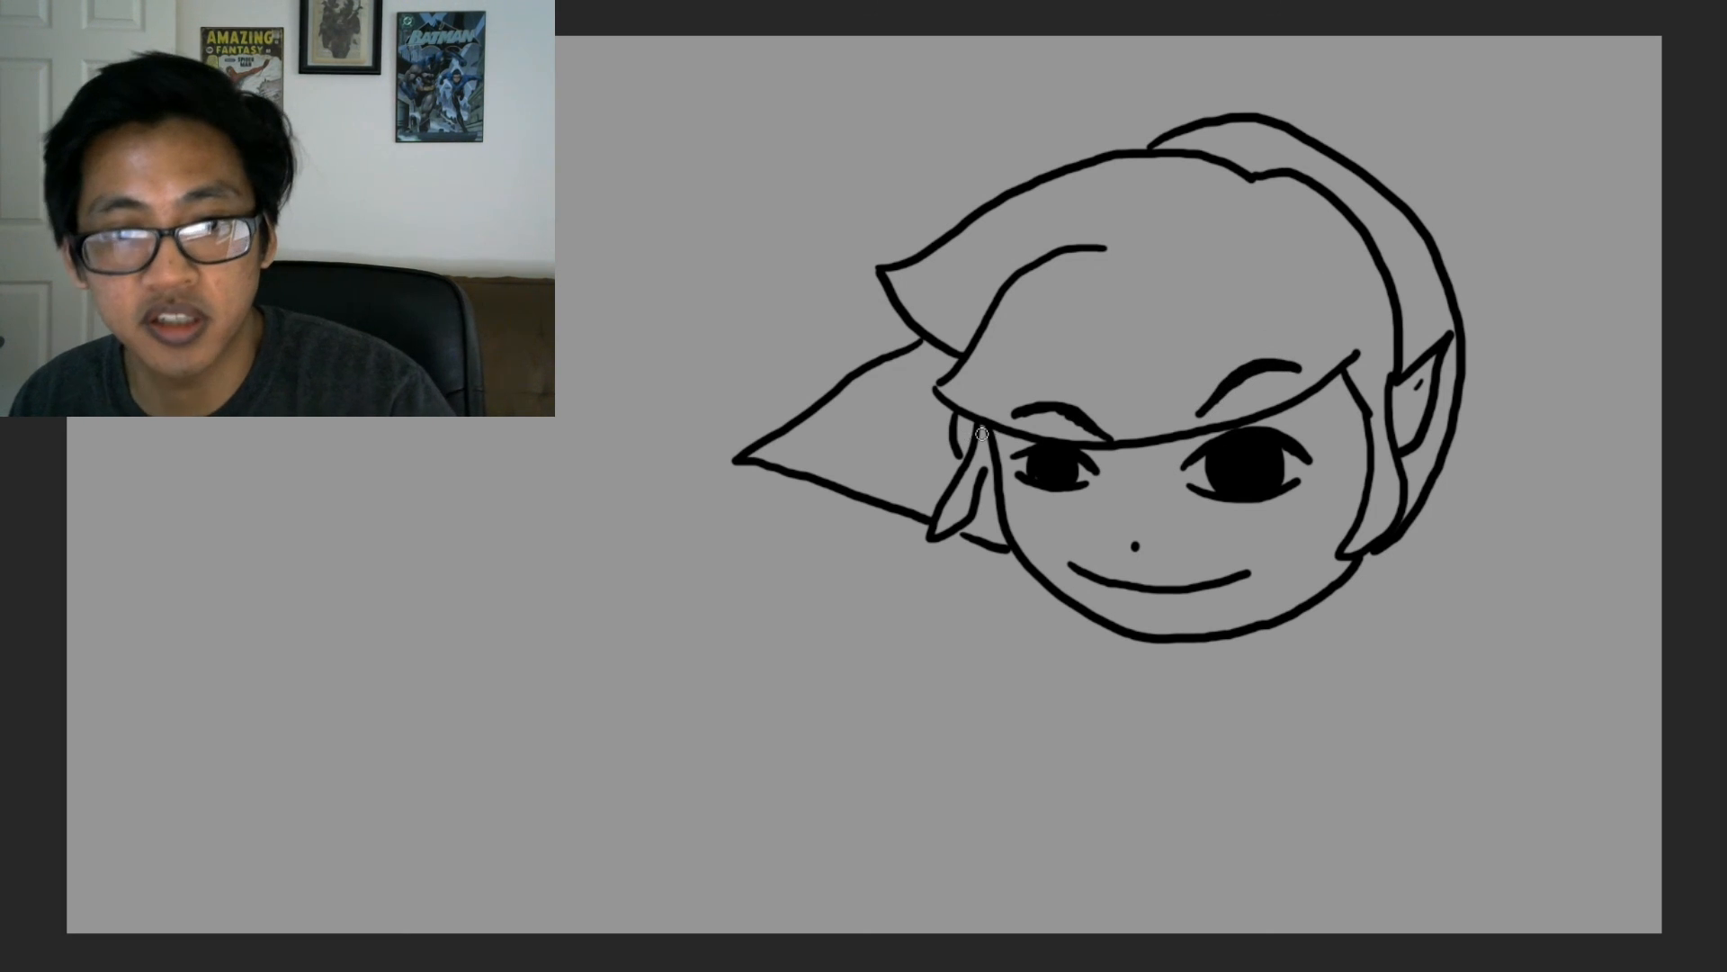